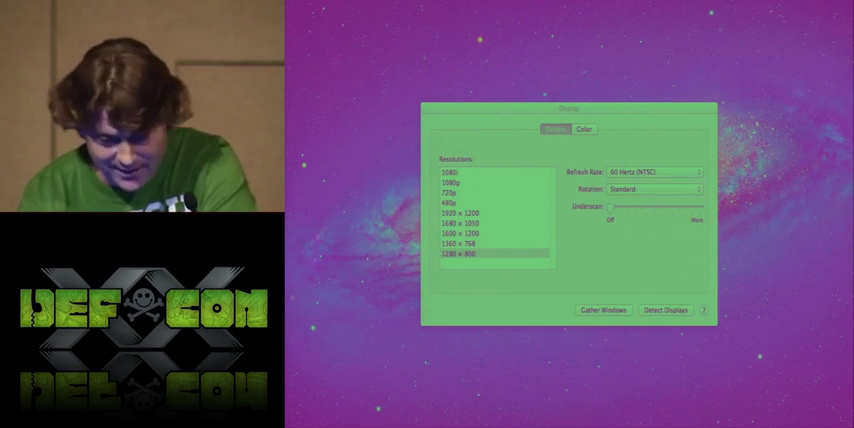
Choose a new tracing colour from the foreground colour swatch's Color Picker.
click(568, 128)
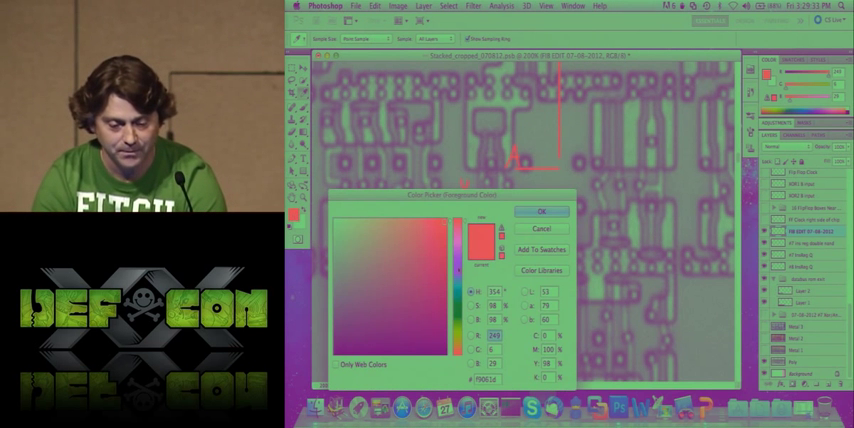
click(540, 212)
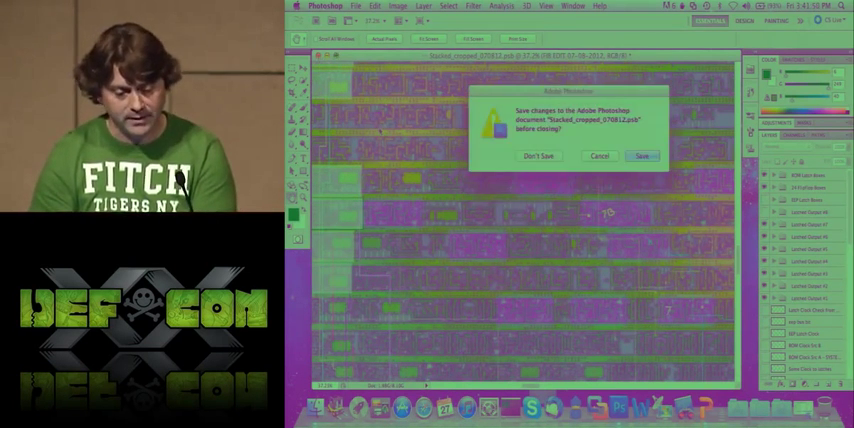
Open the microscope chip image file from the desktop in its own window.
click(536, 156)
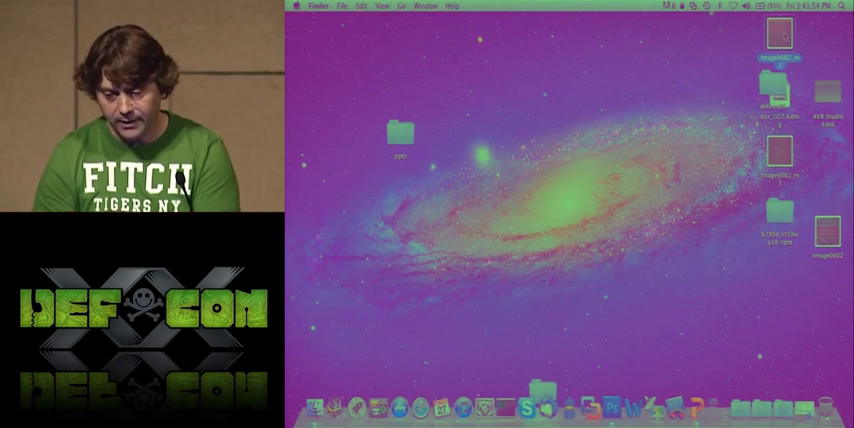
double_click(778, 42)
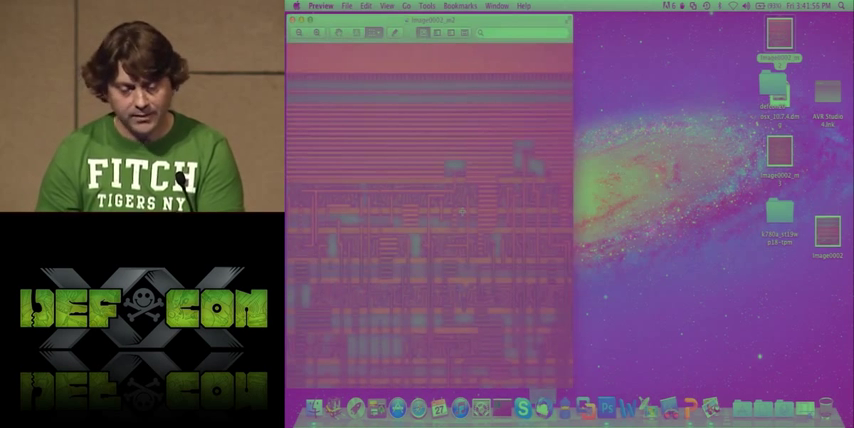